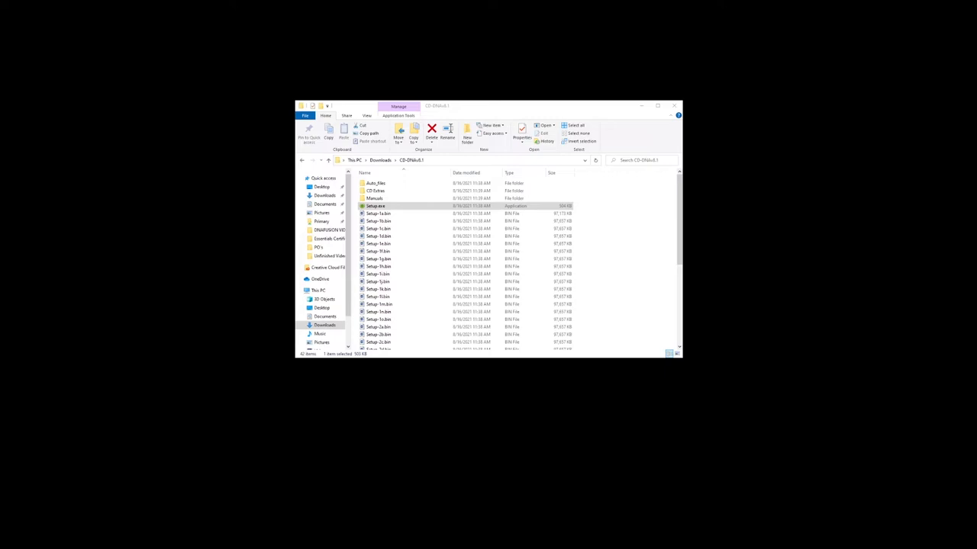
Launch setup.exe, accept the license agreement and continue to User Information.
{"action": "right_click", "coordinate": [375, 206]}
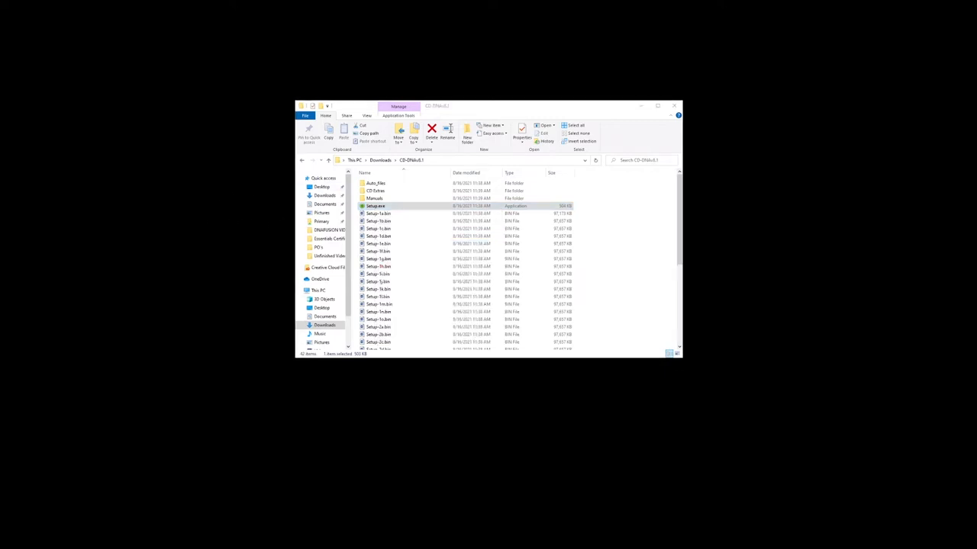
{"action": "double_click", "coordinate": [375, 206]}
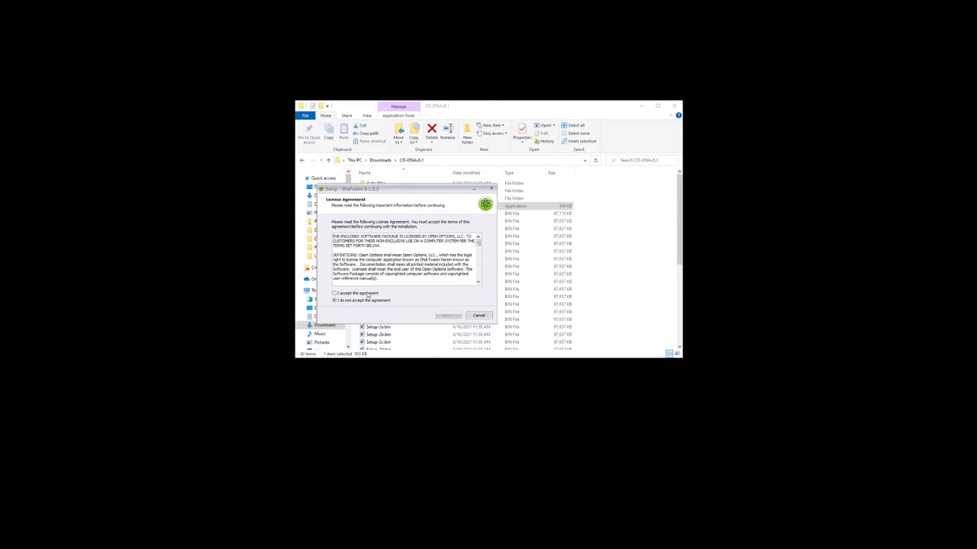
{"action": "left_click", "coordinate": [334, 293]}
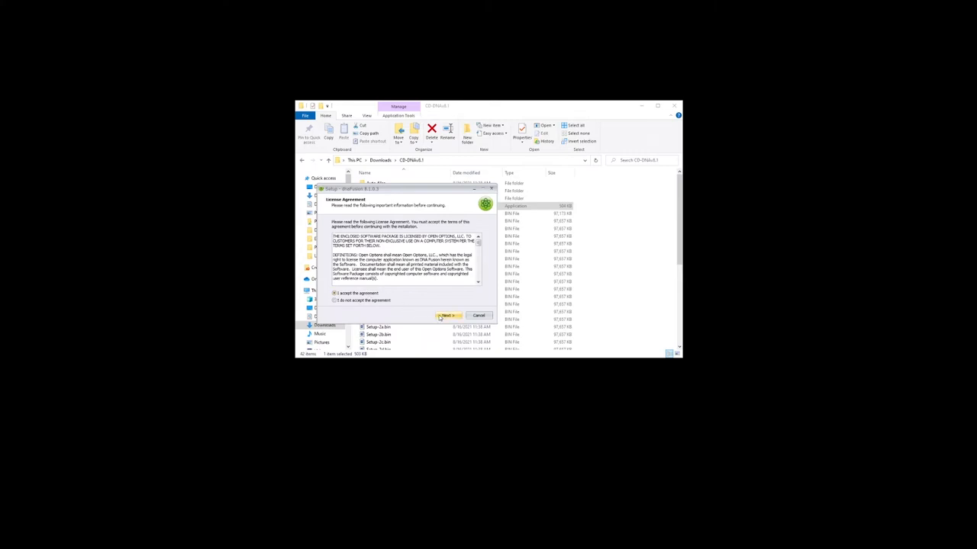
{"action": "left_click", "coordinate": [445, 315]}
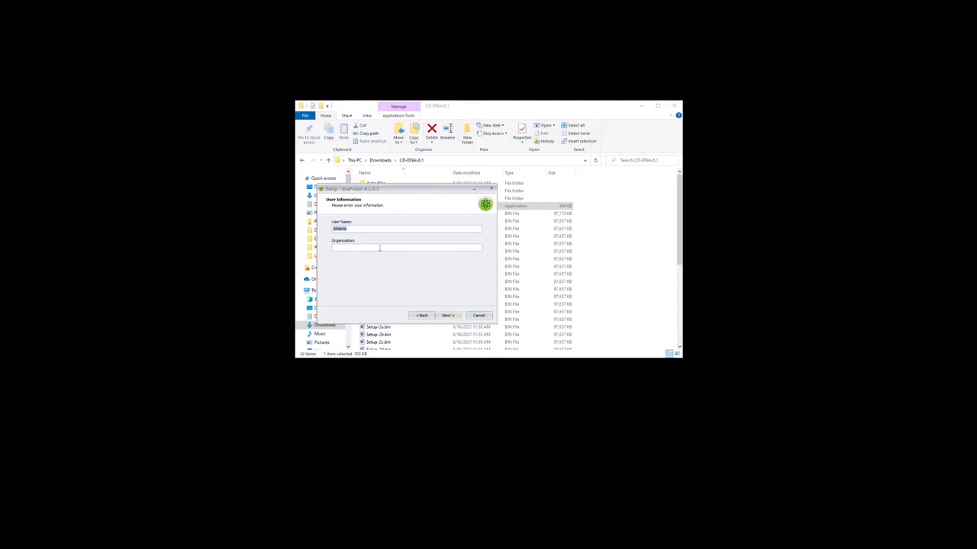
Keep the default user information and confirm a successful Test Connect to the SQL Server instance.
{"action": "left_click", "coordinate": [446, 314]}
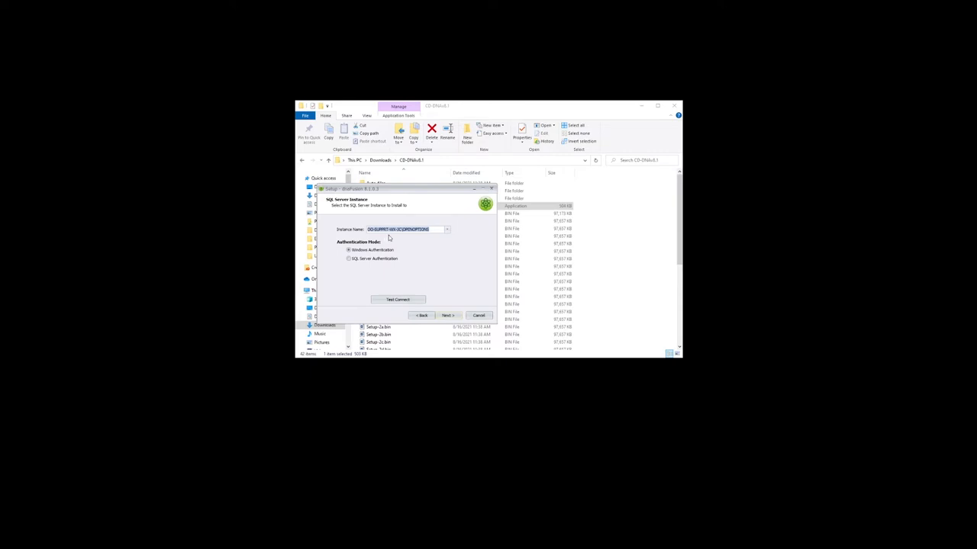
{"action": "mouse_move", "coordinate": [426, 238]}
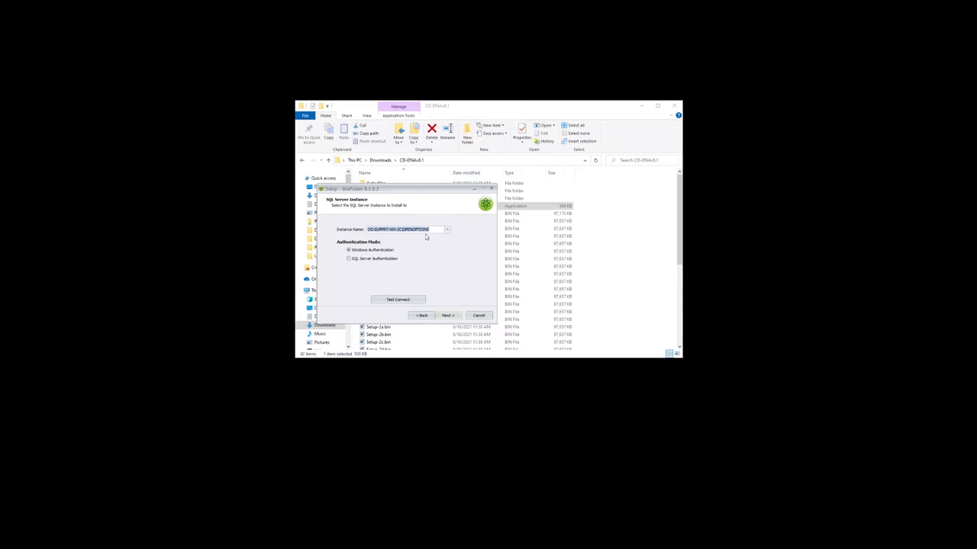
{"action": "mouse_move", "coordinate": [410, 275]}
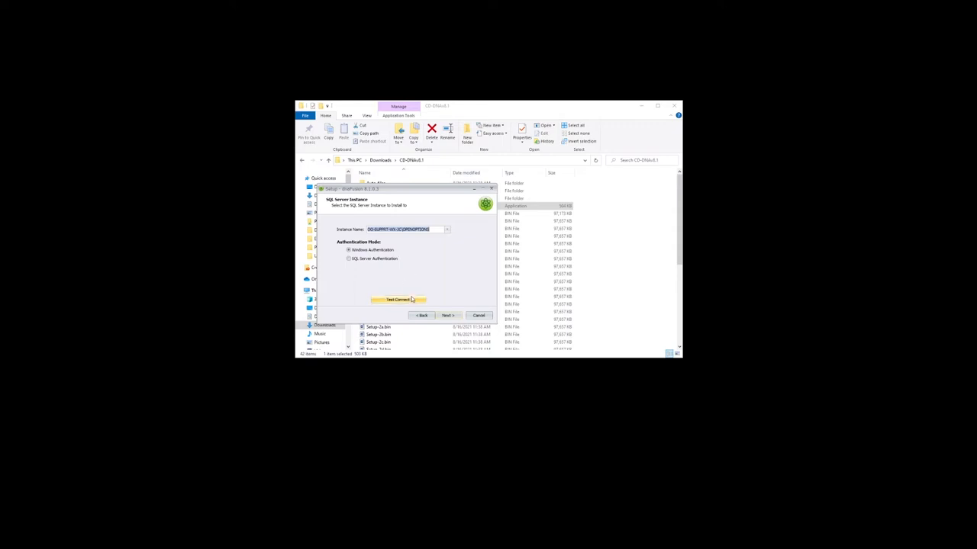
{"action": "left_click", "coordinate": [397, 299]}
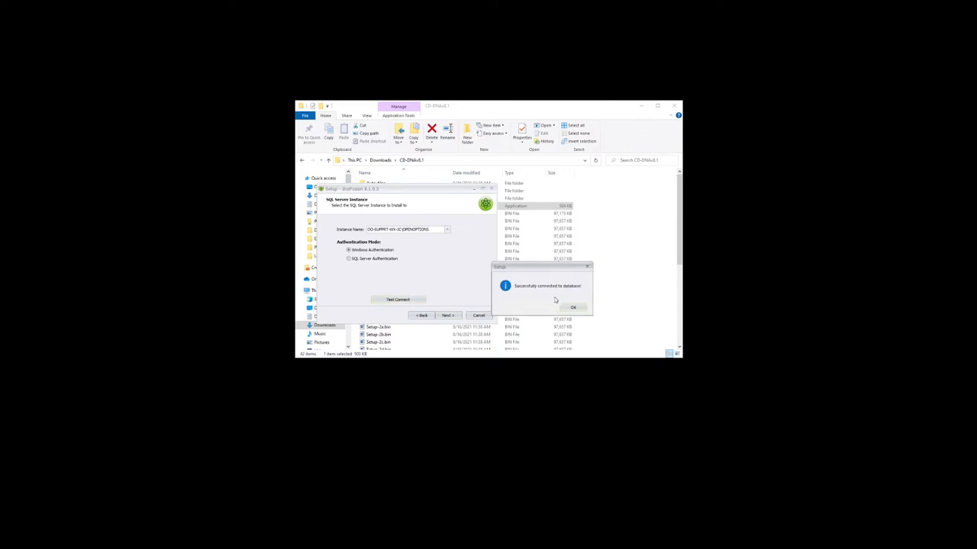
{"action": "left_click", "coordinate": [572, 307]}
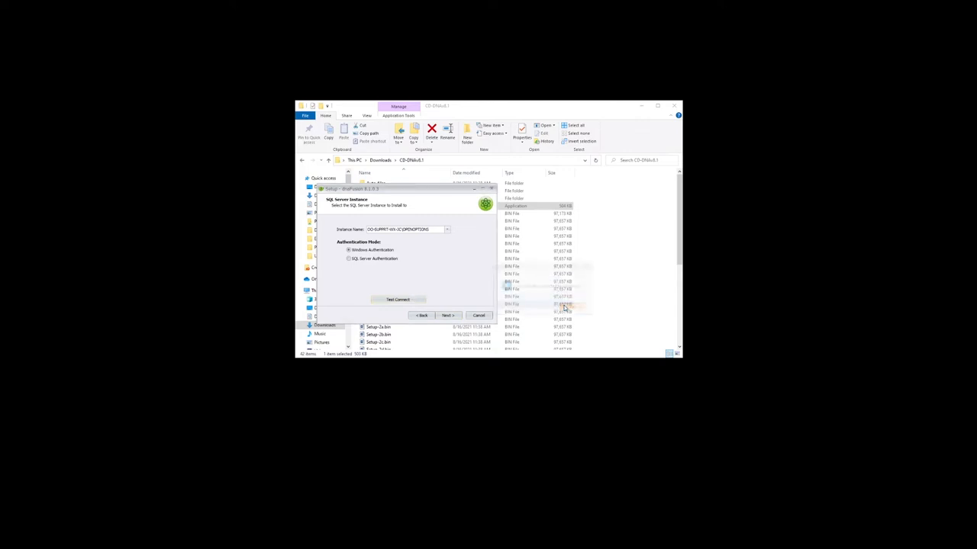
{"action": "mouse_move", "coordinate": [395, 262]}
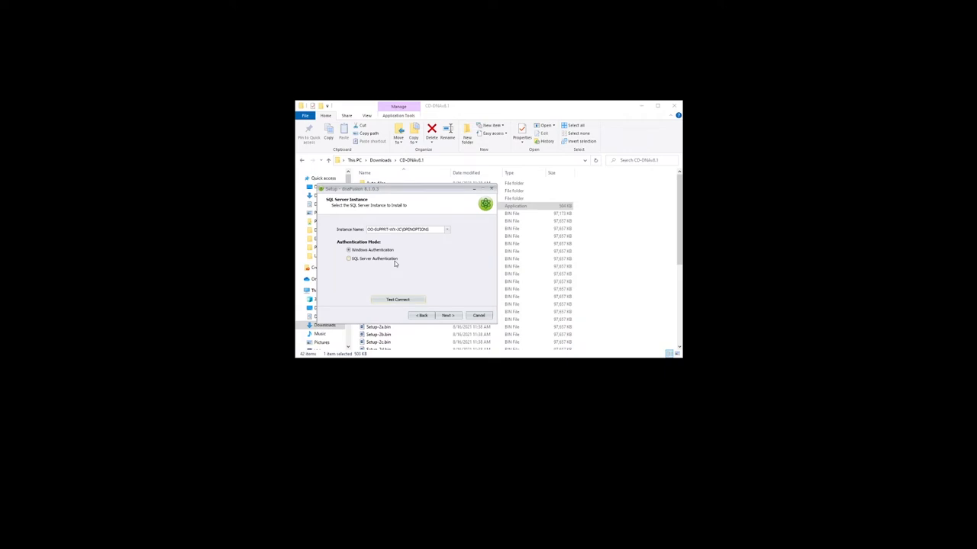
Try SQL Server Authentication, revert to Windows Authentication, and continue to database selection.
{"action": "left_click", "coordinate": [349, 259]}
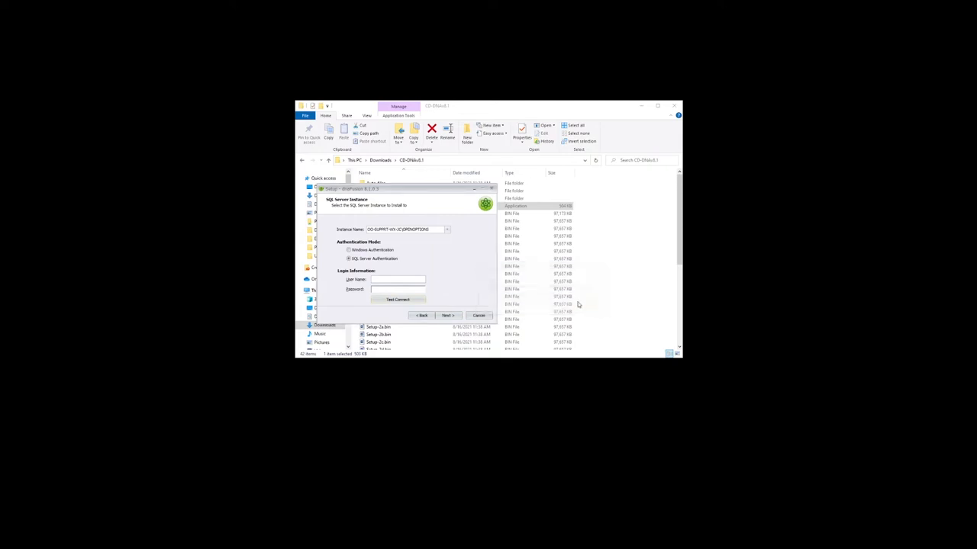
{"action": "left_click", "coordinate": [350, 250]}
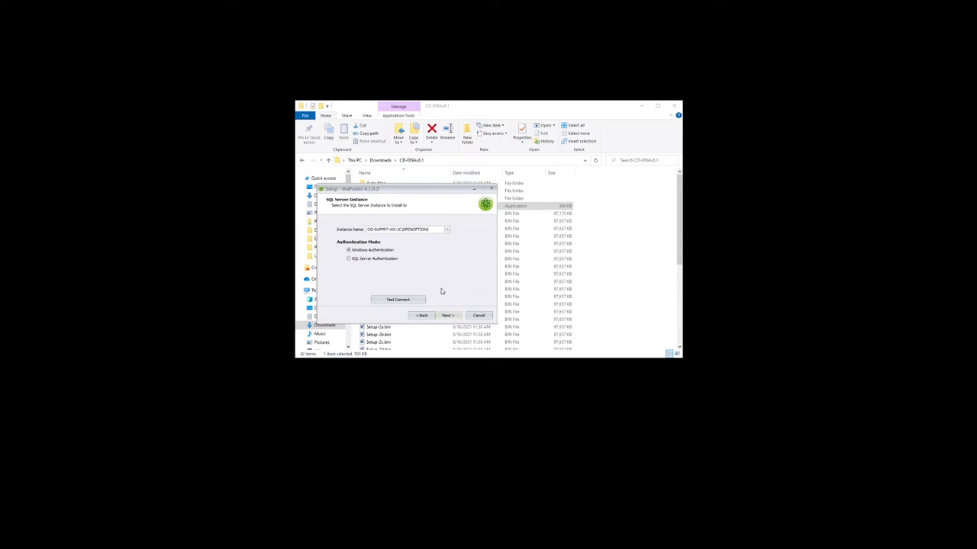
{"action": "left_click", "coordinate": [447, 314]}
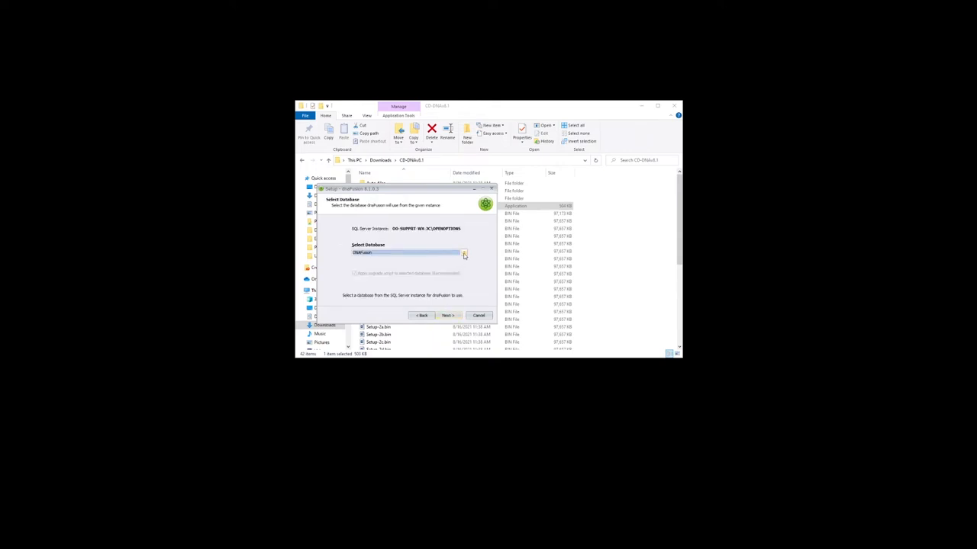
Select the DNA Fusion database from the dropdown and continue to client push updates.
{"action": "left_click", "coordinate": [464, 253]}
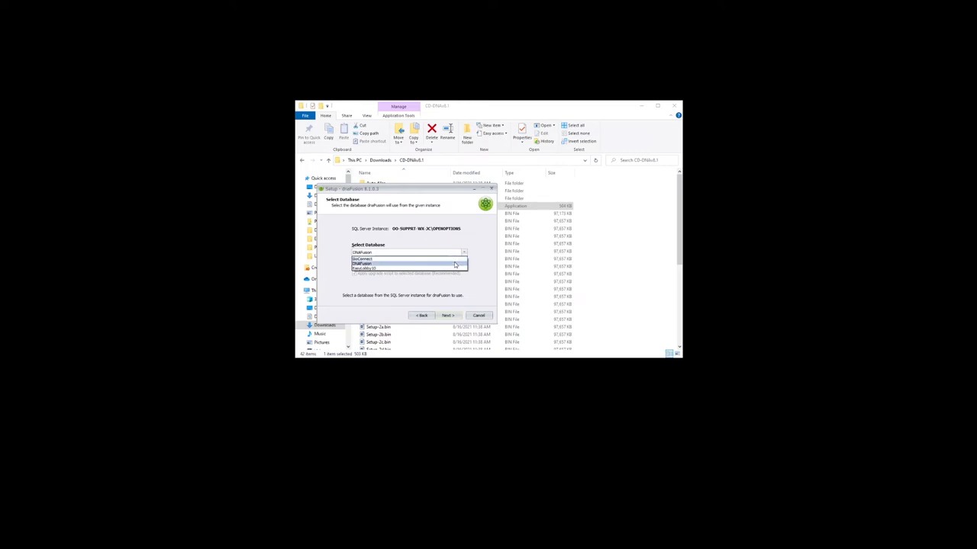
{"action": "left_click", "coordinate": [374, 264]}
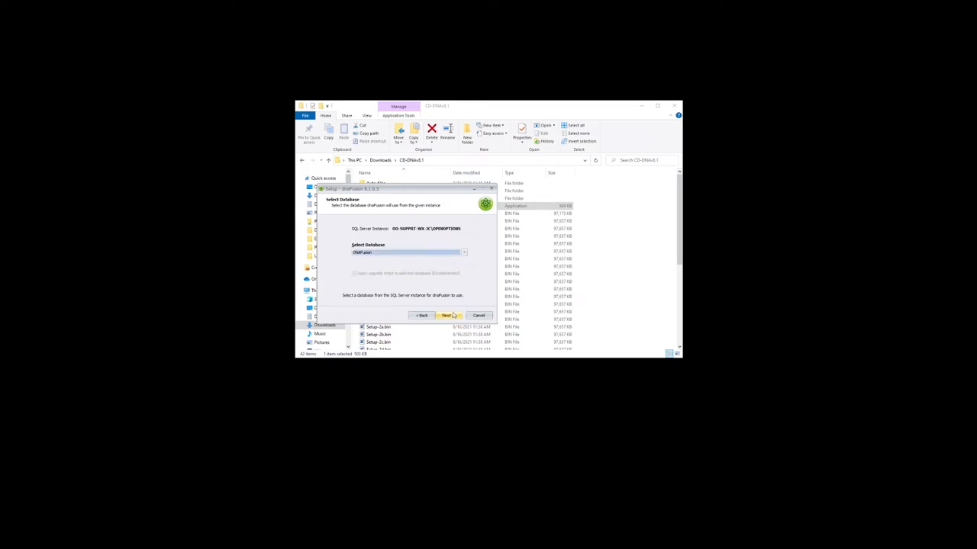
{"action": "left_click", "coordinate": [447, 315]}
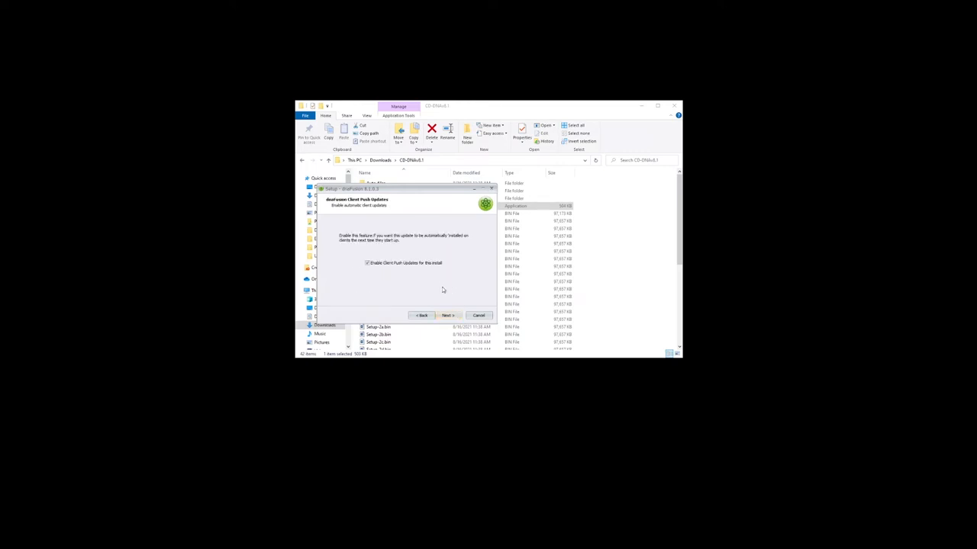
Skip client push updates, enable 'Create a desktop shortcut', and reach the Ready to Install summary.
{"action": "left_click", "coordinate": [448, 314]}
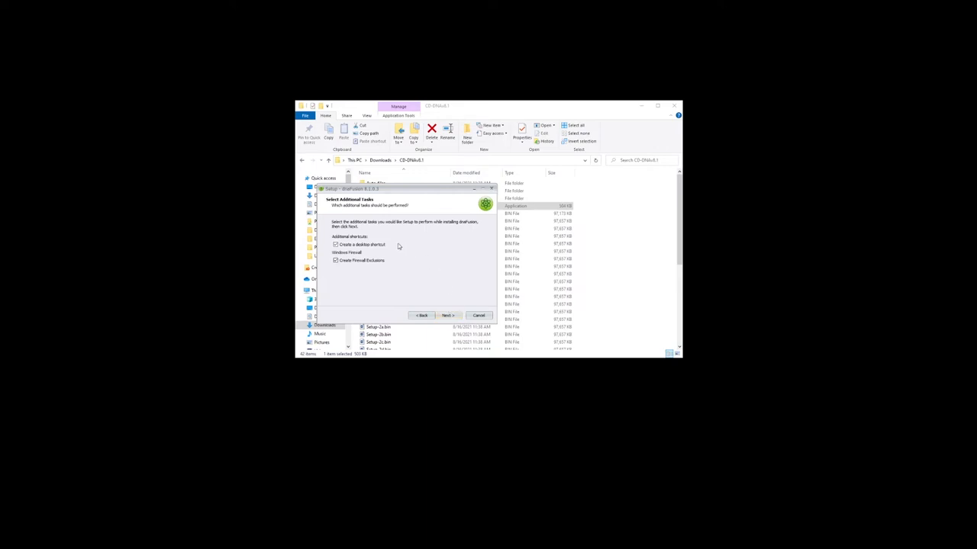
{"action": "left_click", "coordinate": [336, 260]}
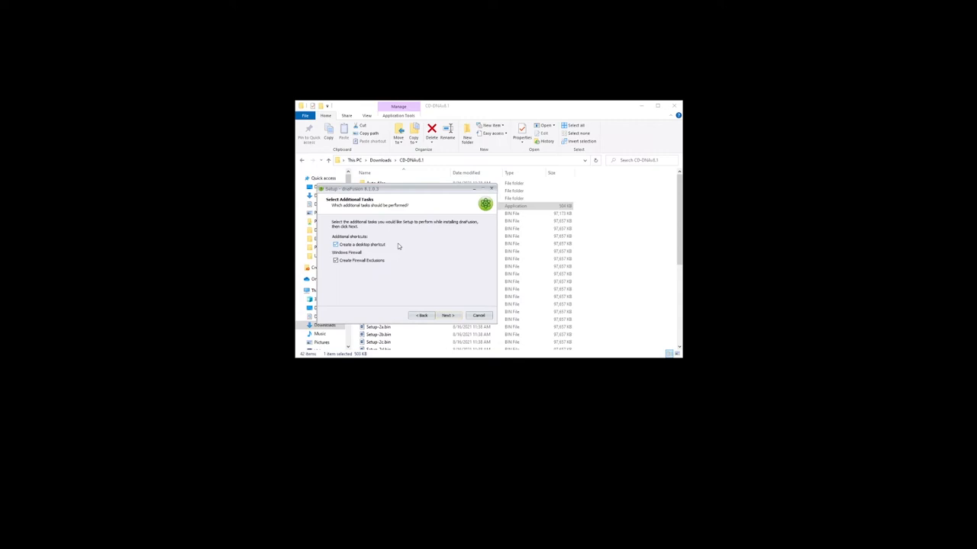
{"action": "mouse_move", "coordinate": [394, 259]}
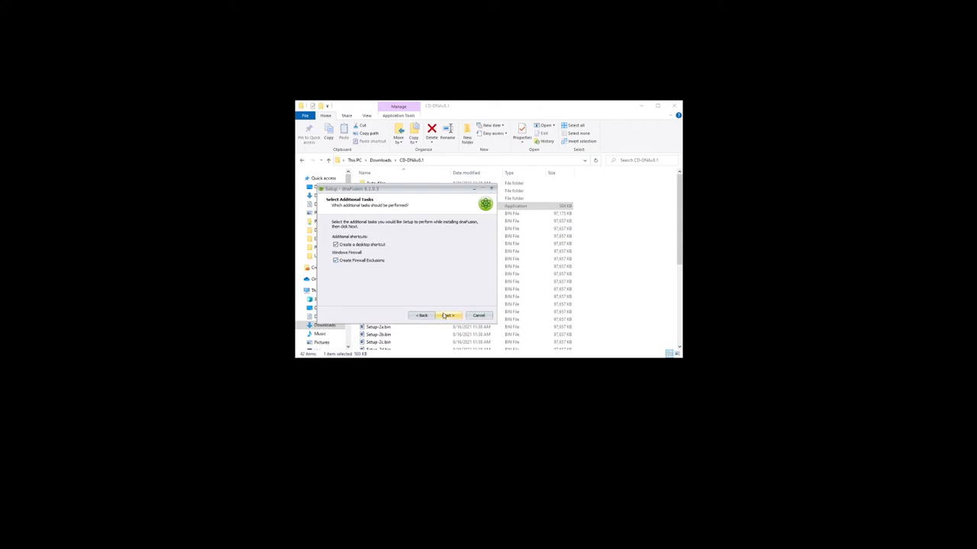
{"action": "left_click", "coordinate": [449, 314]}
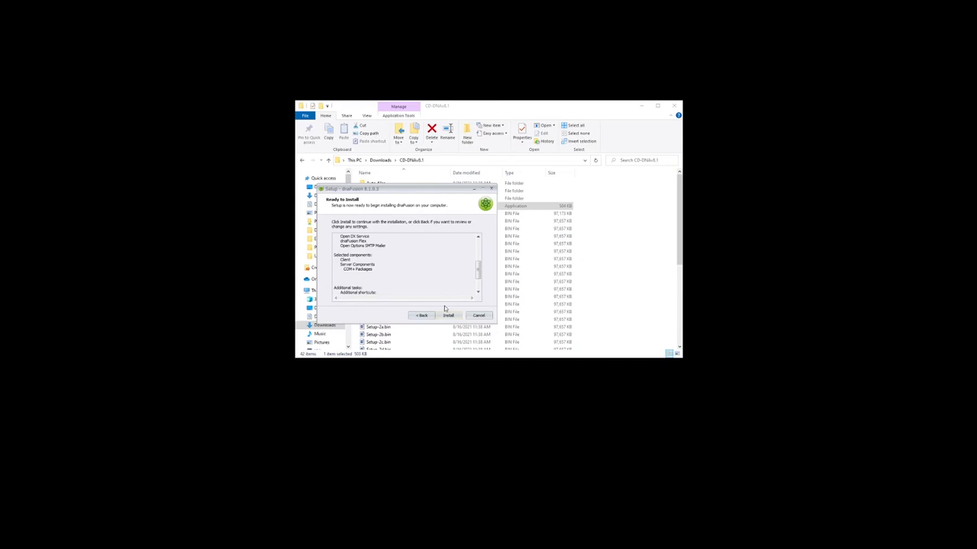
Start the installation from the Ready to Install page.
{"action": "left_click", "coordinate": [449, 315]}
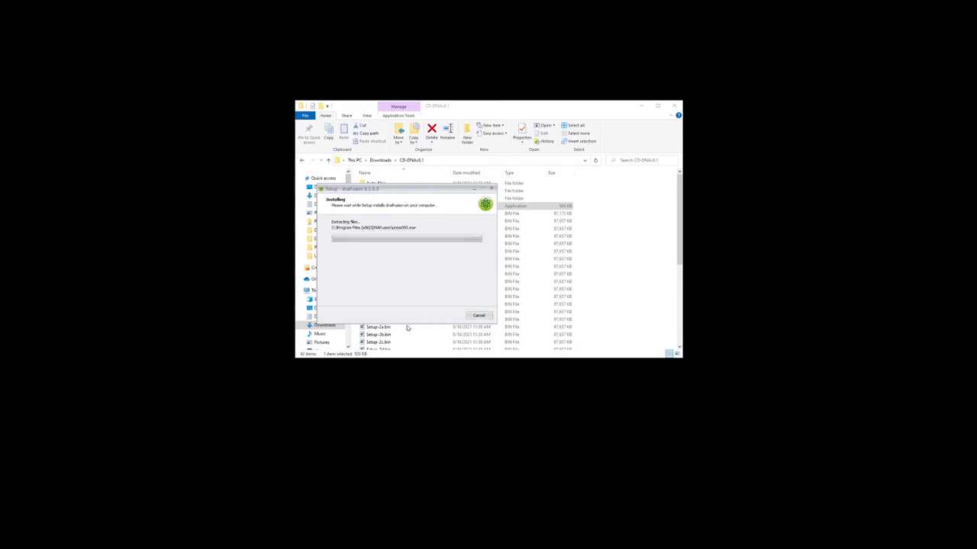